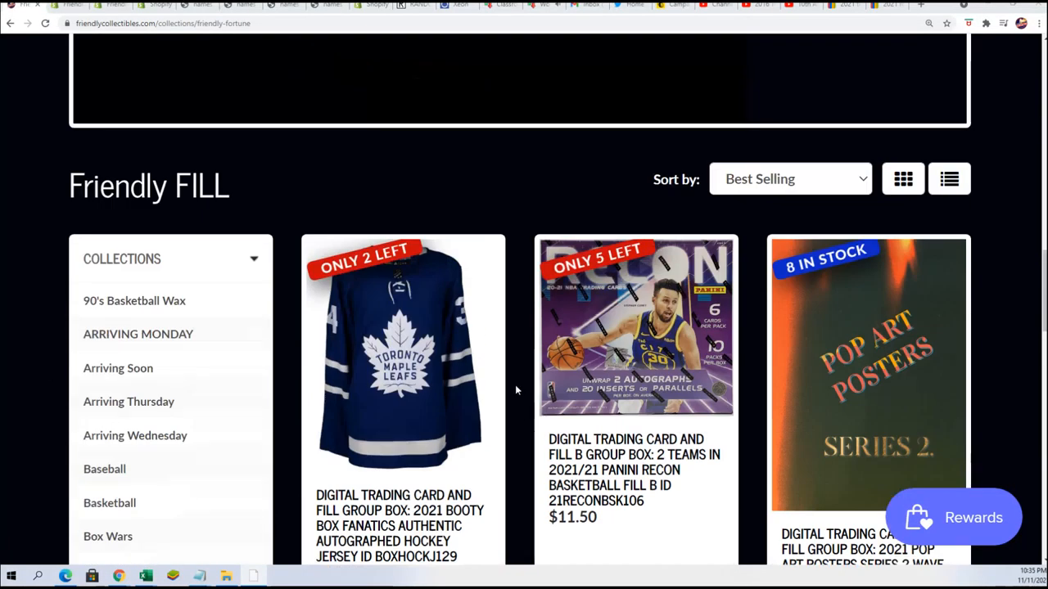
Navigate to the Non Sports Breaks collection and scroll toward the Graded Marvels listing
scroll(up, 3)
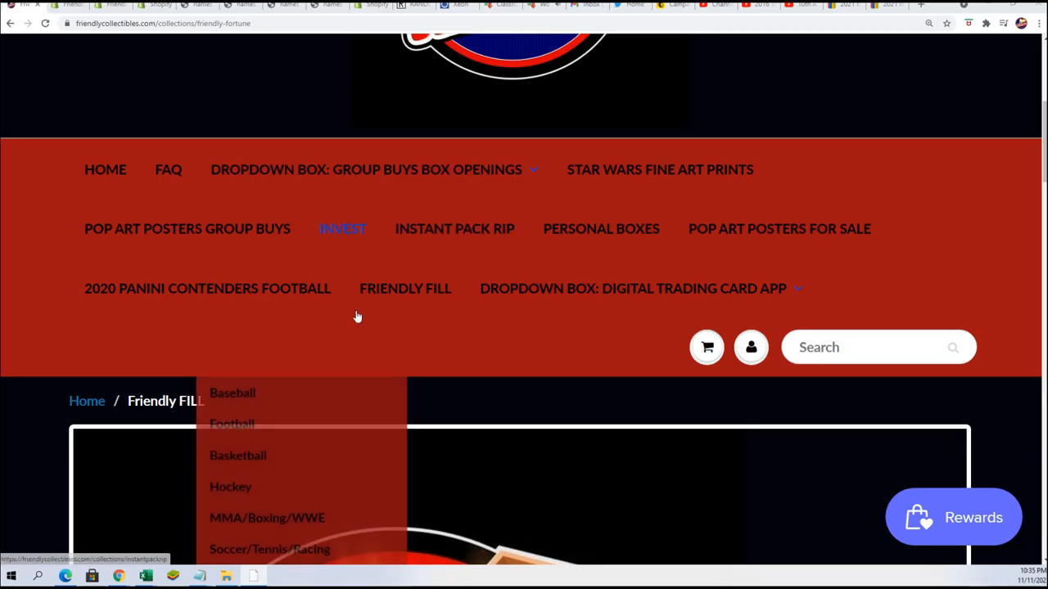
scroll(down, 3)
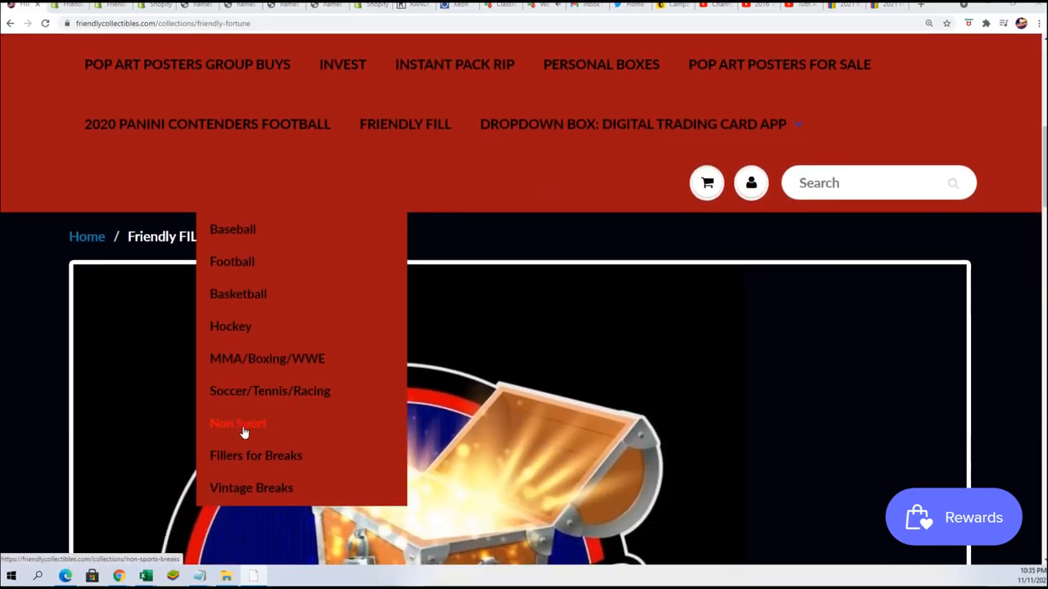
click(239, 423)
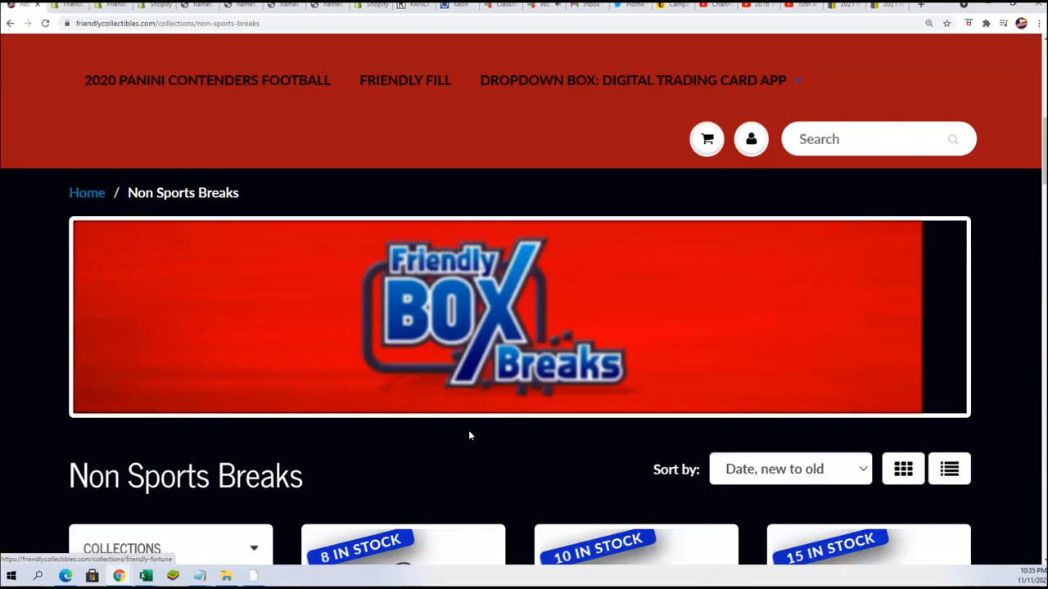
scroll(down, 3)
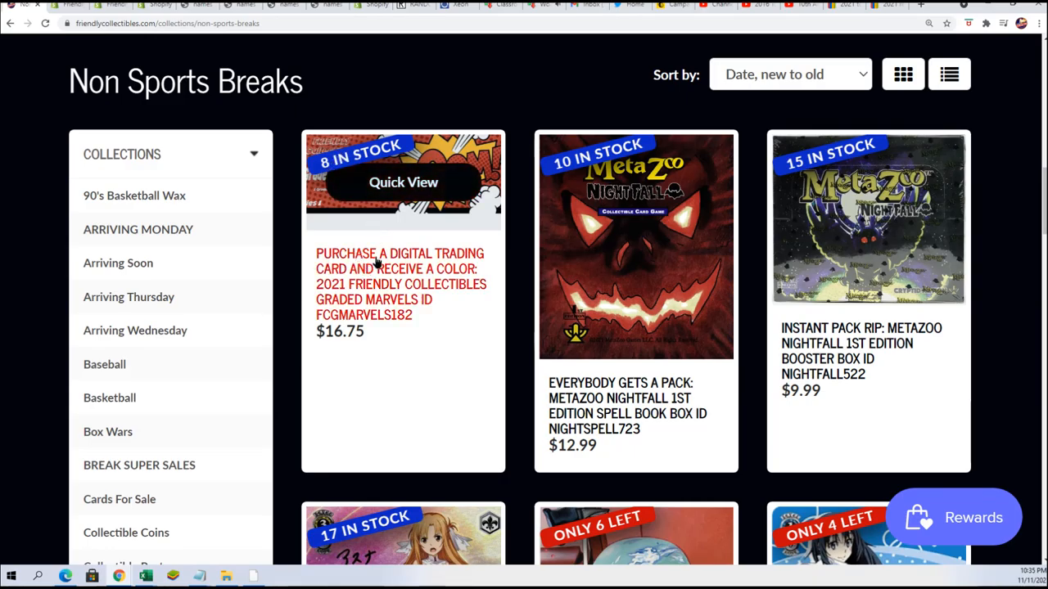
scroll(down, 3)
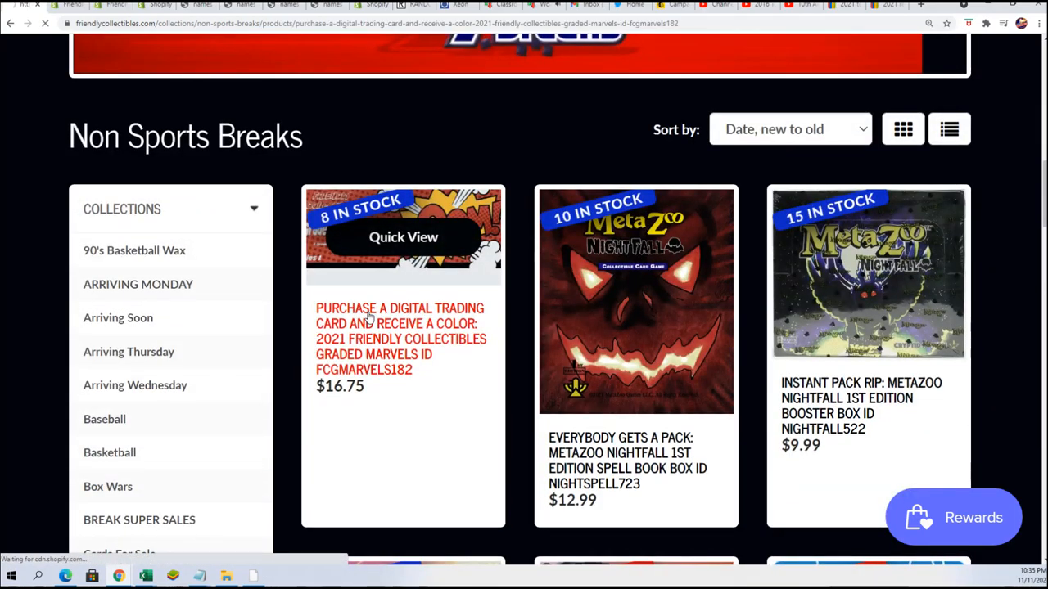
Show the Graded Marvels product's Golden Ticket rules, highlighting the rule text being explained
click(401, 339)
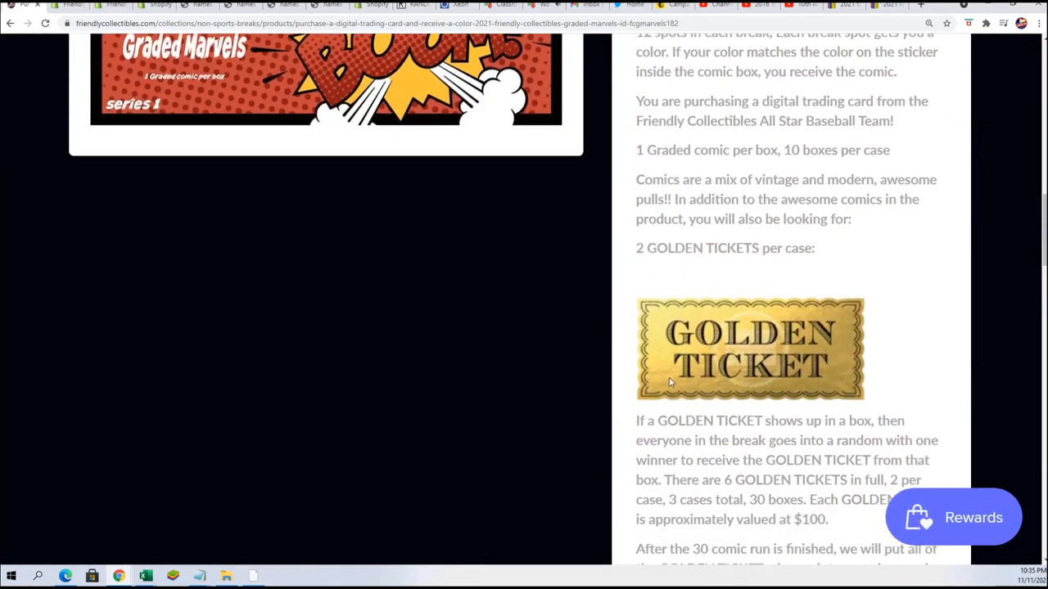
scroll(down, 3)
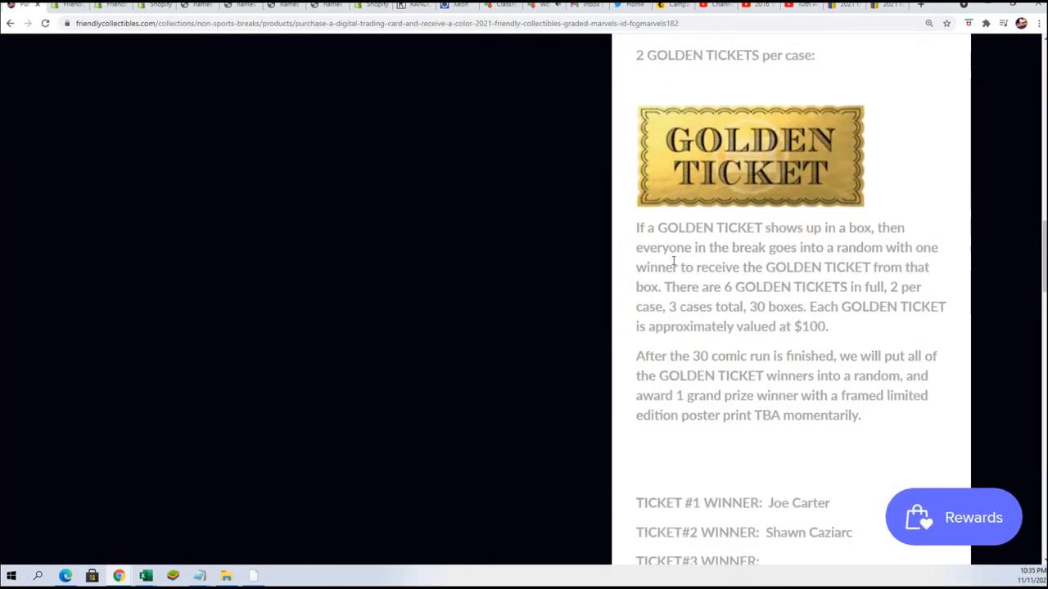
double_click(781, 247)
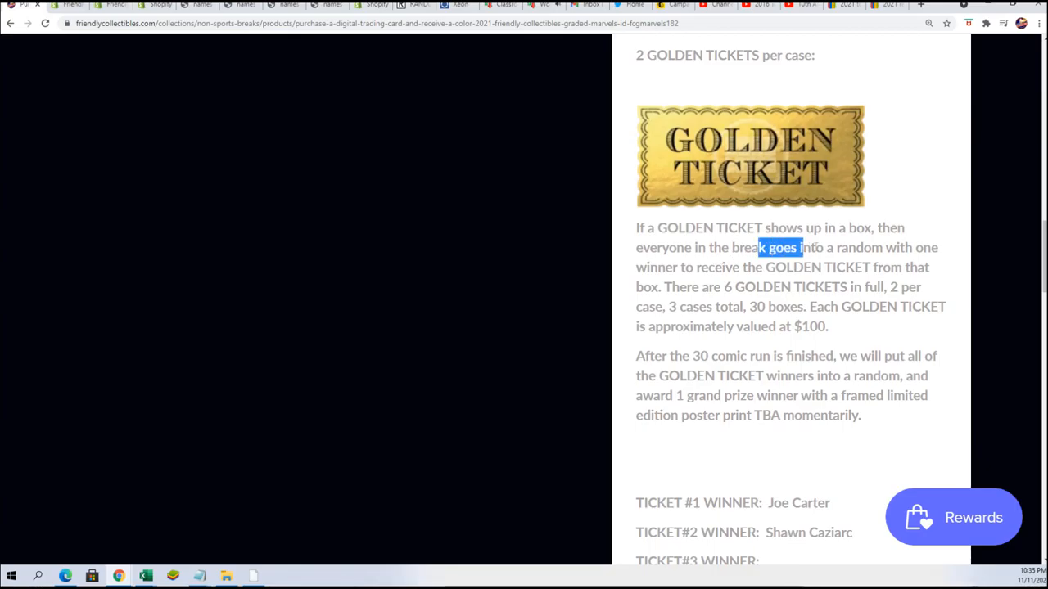
drag(756, 247, 917, 287)
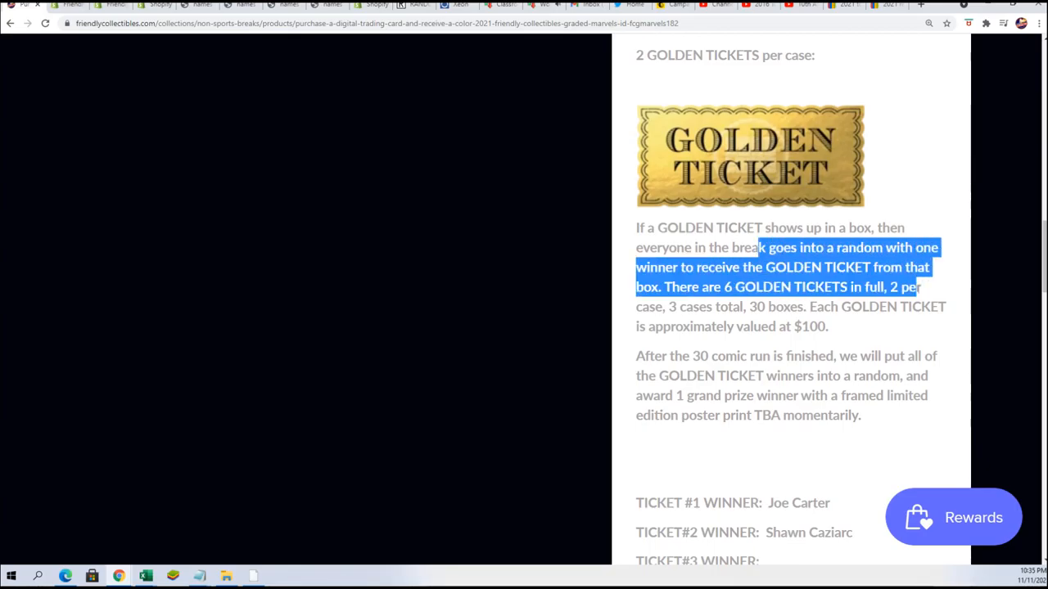
click(855, 306)
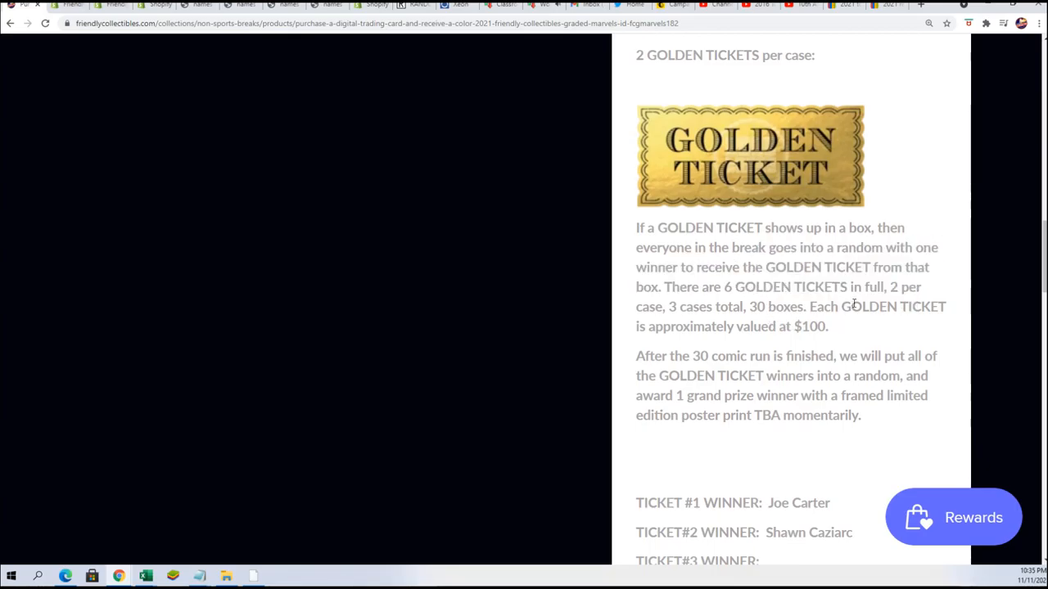
Review the ticket winner list and highlight the TBA entry in the rules
scroll(down, 3)
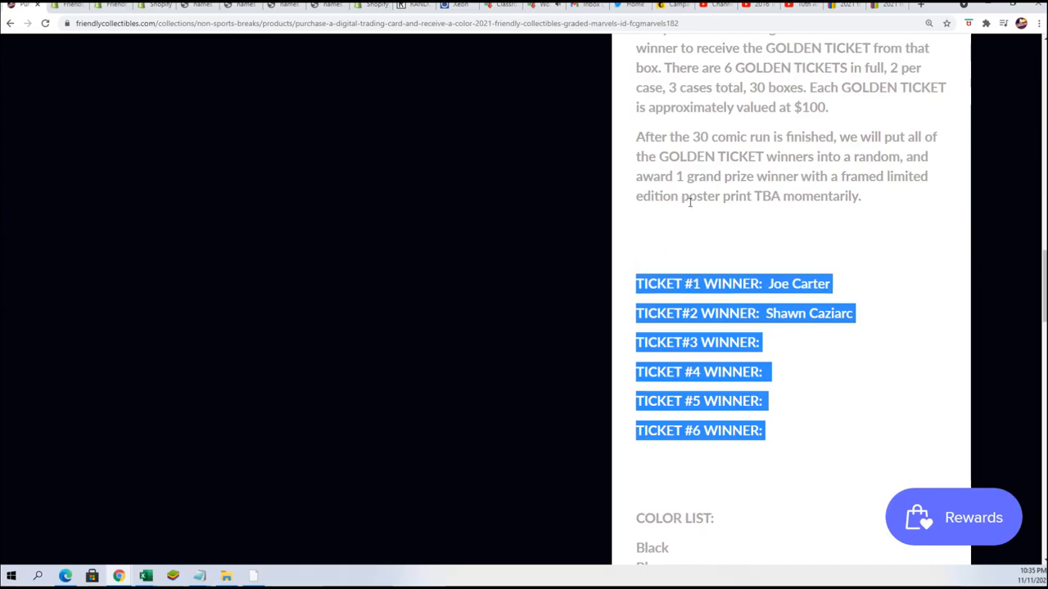
scroll(down, 3)
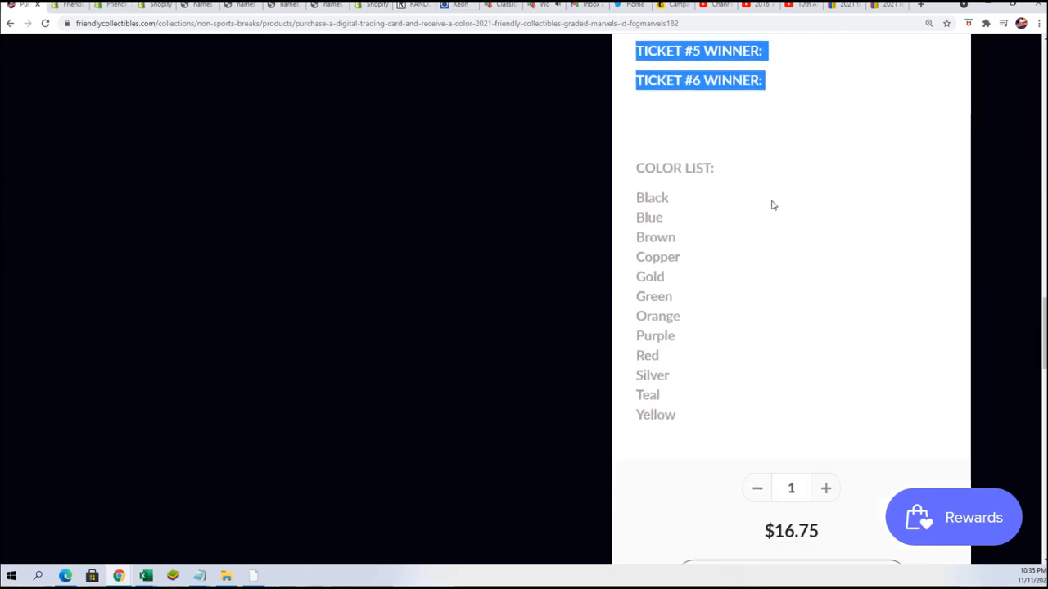
scroll(up, 3)
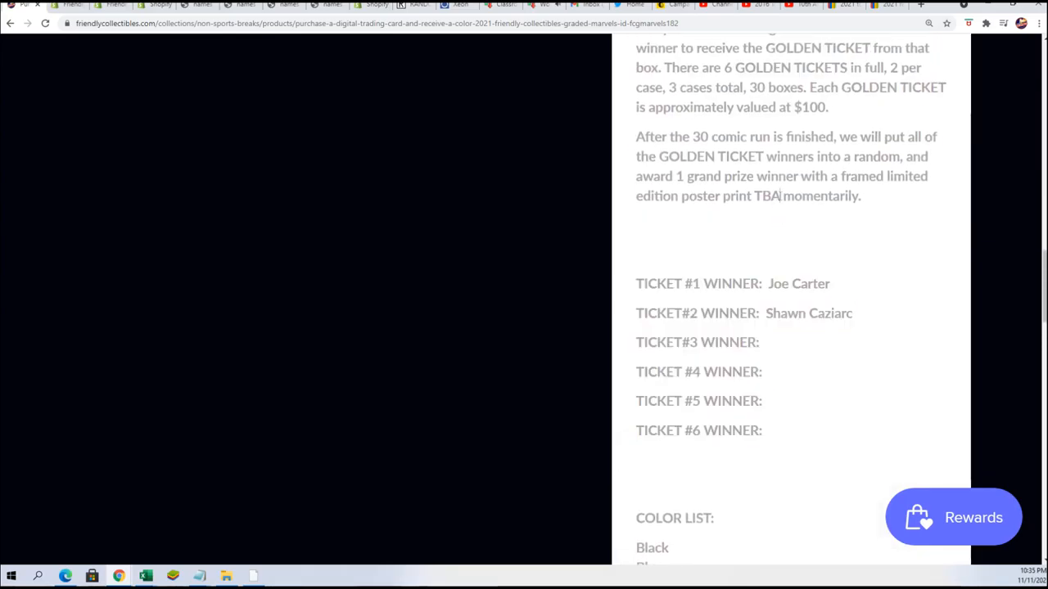
double_click(767, 197)
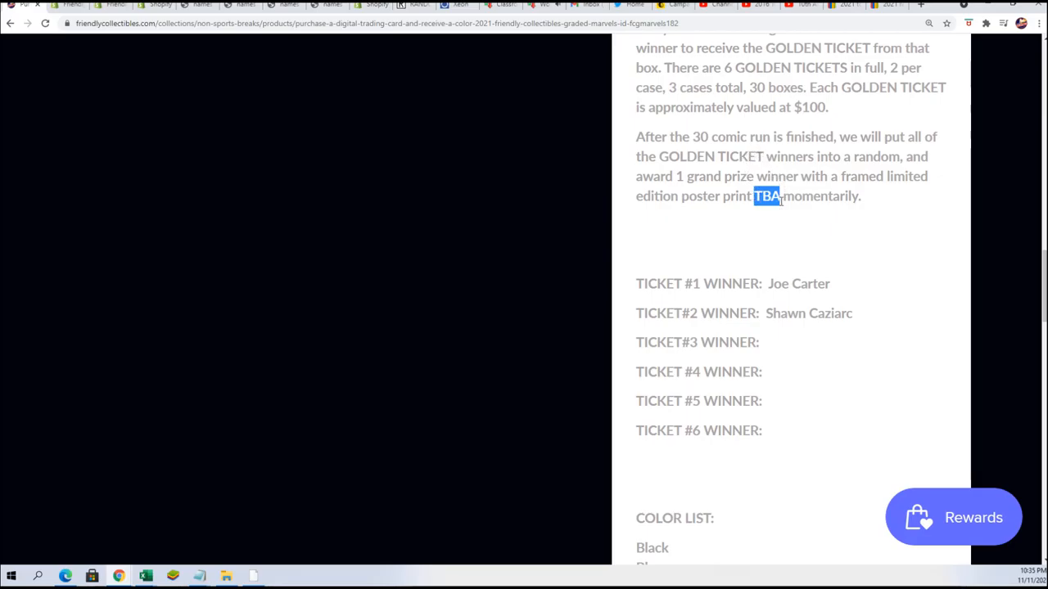
scroll(up, 3)
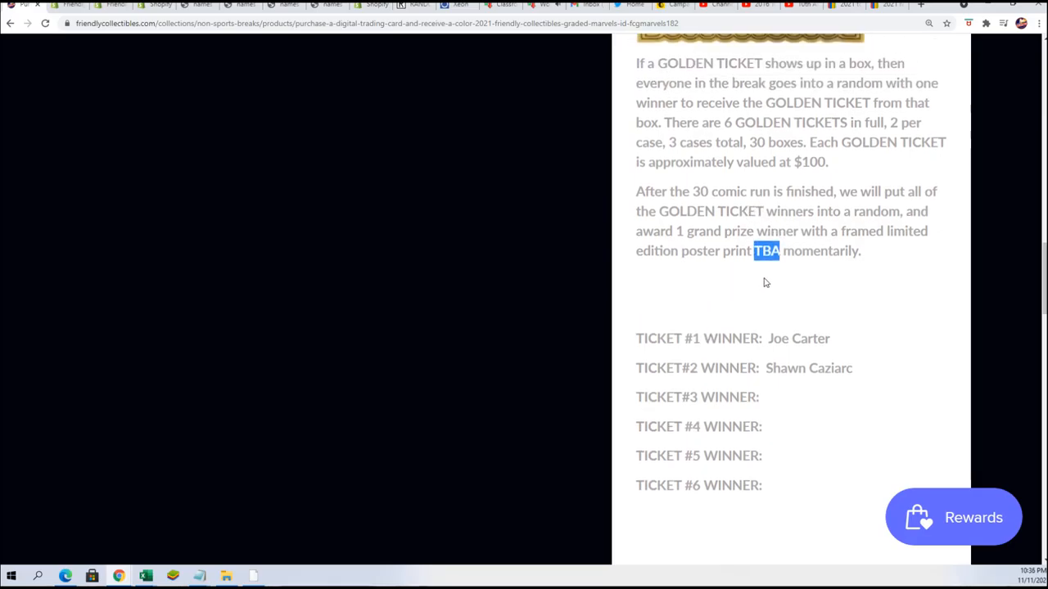
scroll(up, 3)
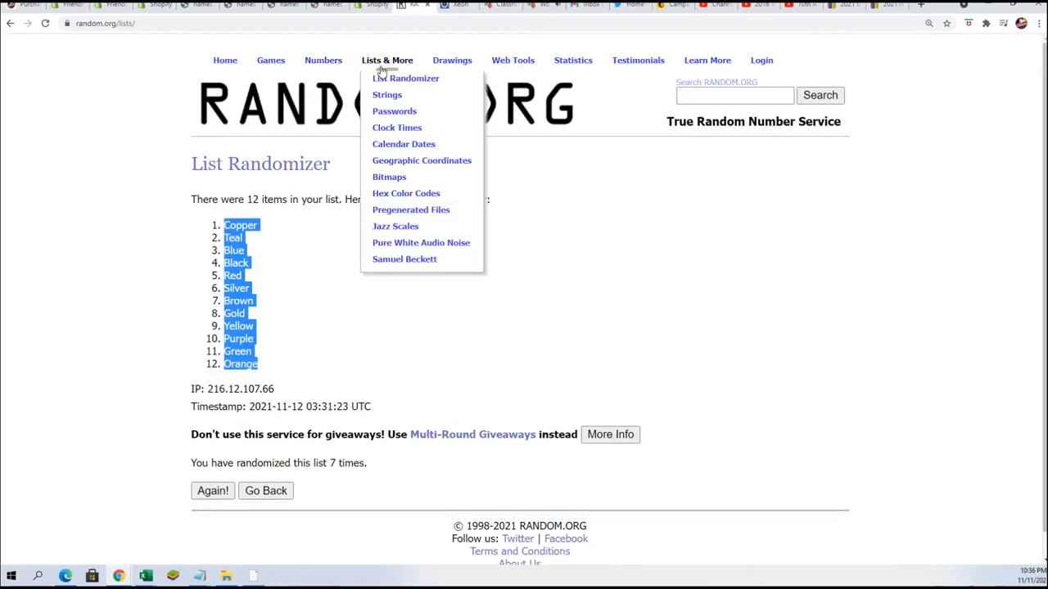
Randomize the twelve owner names in a fresh List Randomizer form seven times
click(406, 79)
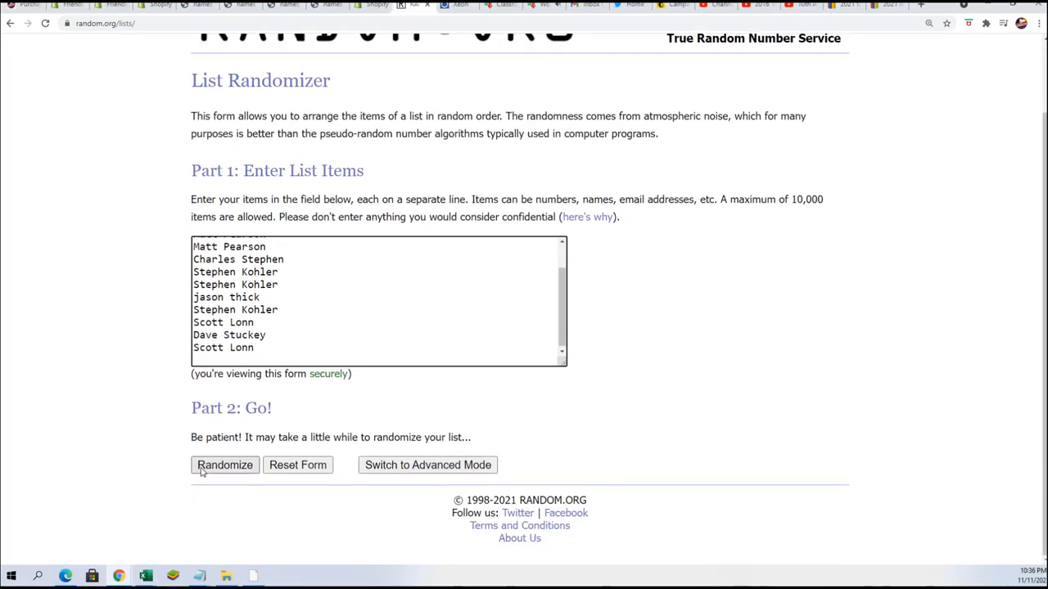
click(224, 465)
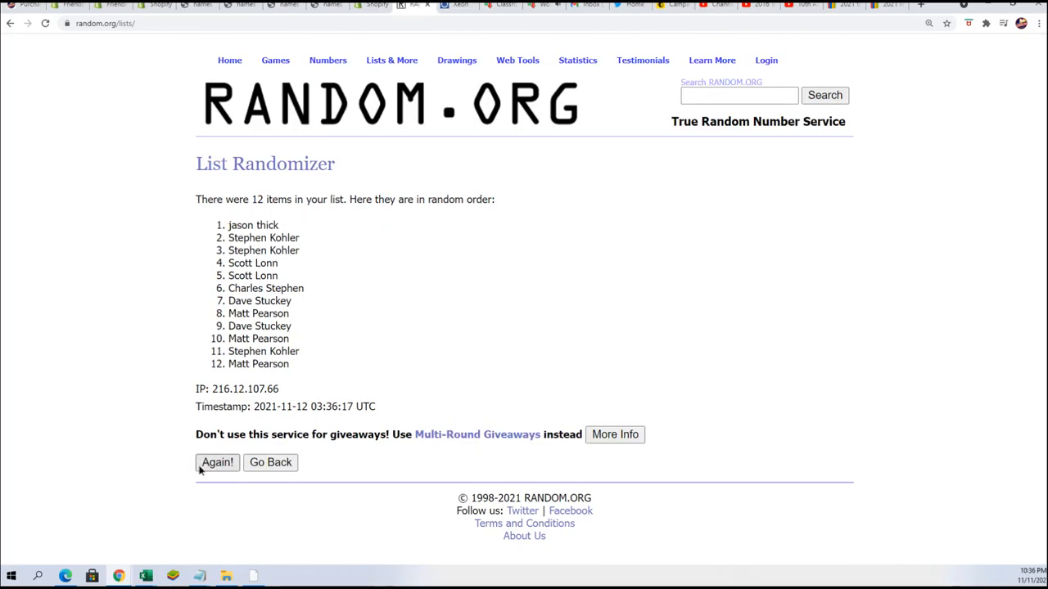
click(216, 462)
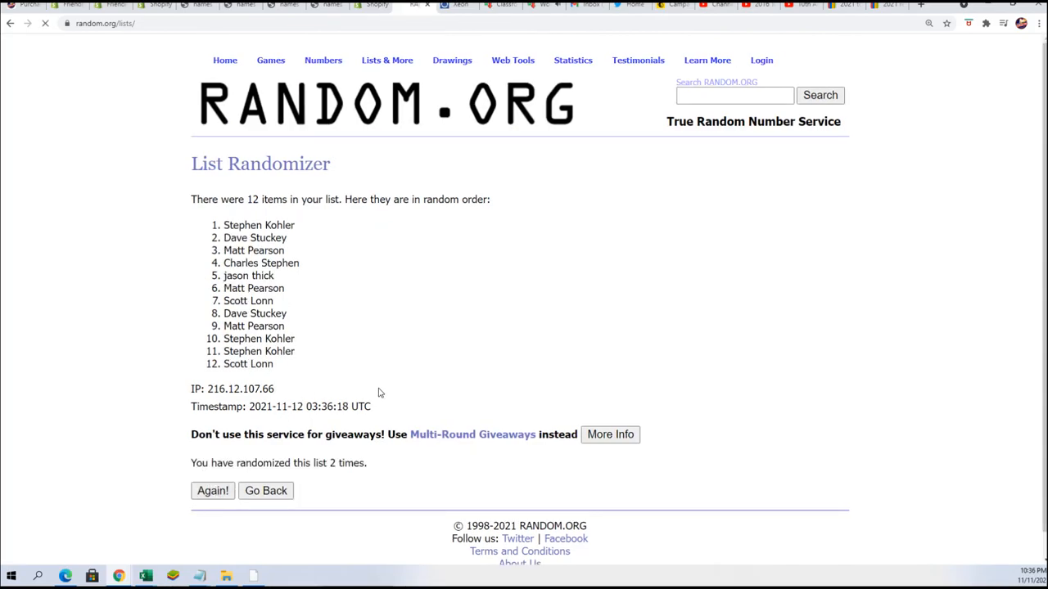
click(213, 491)
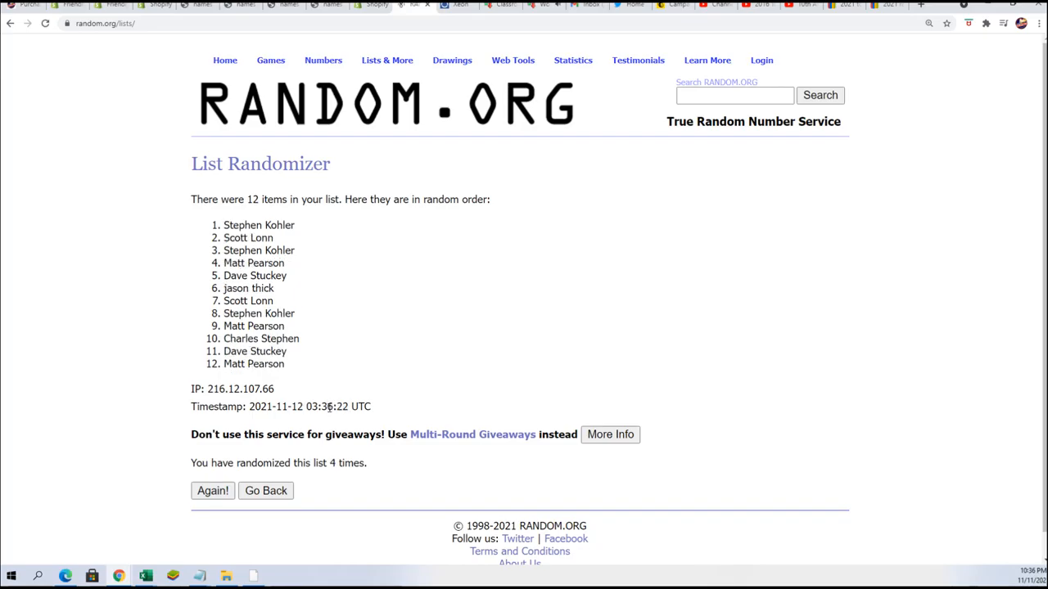
click(213, 491)
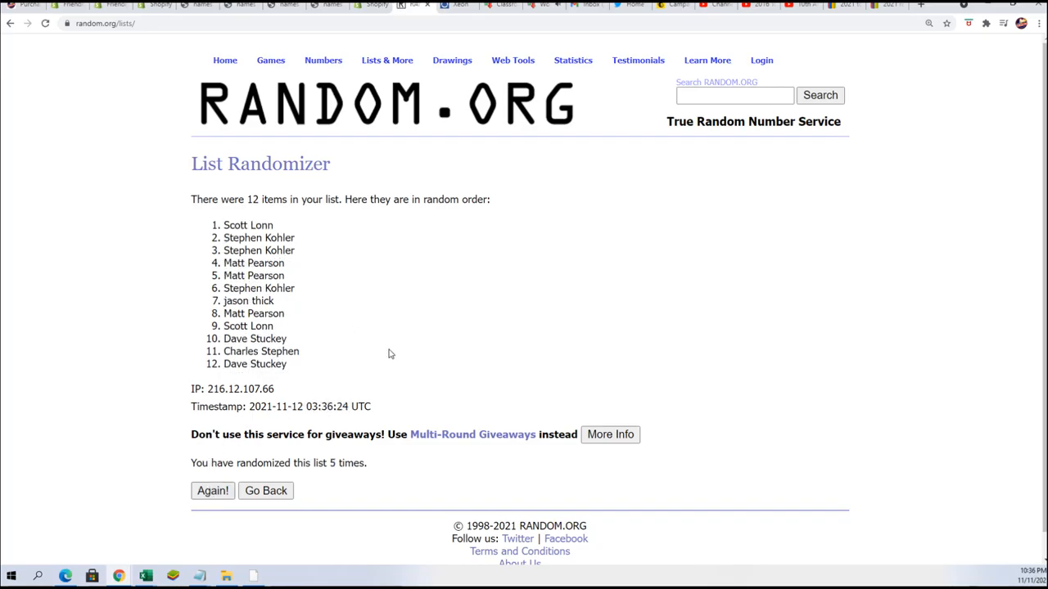
mouse_move(216, 459)
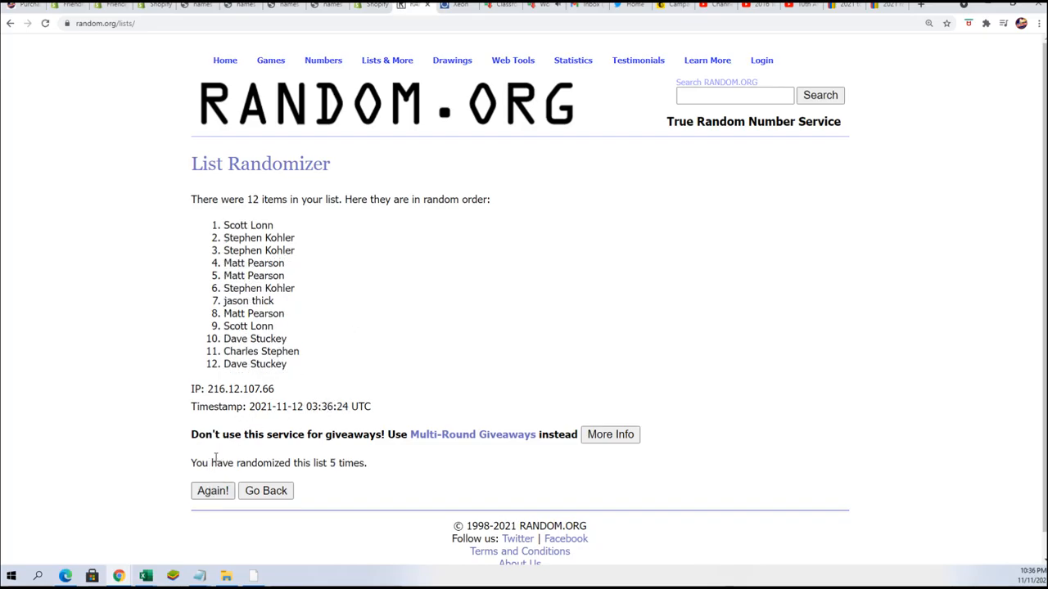
click(213, 491)
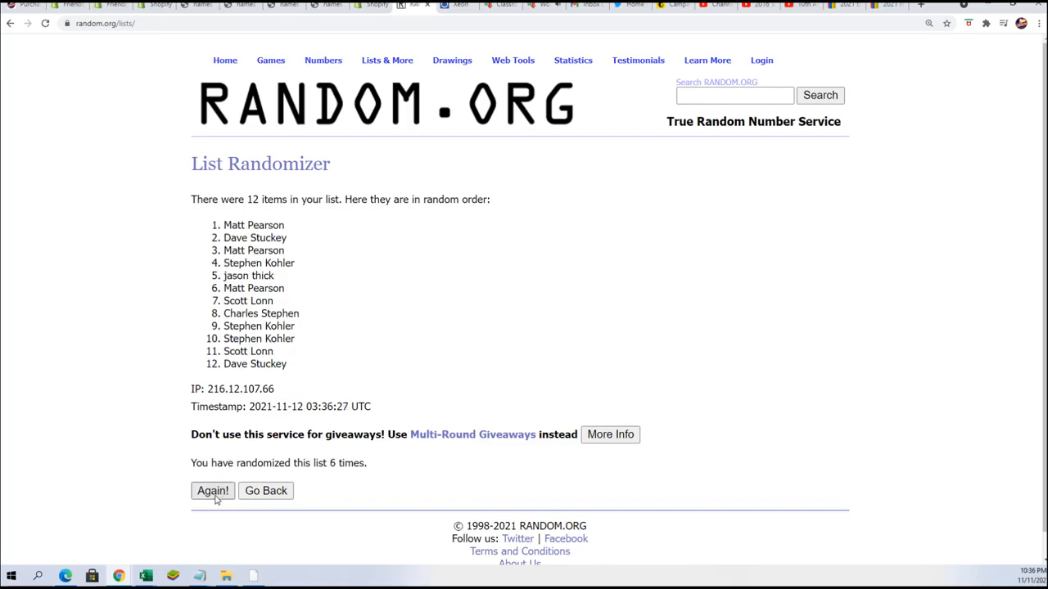
click(213, 491)
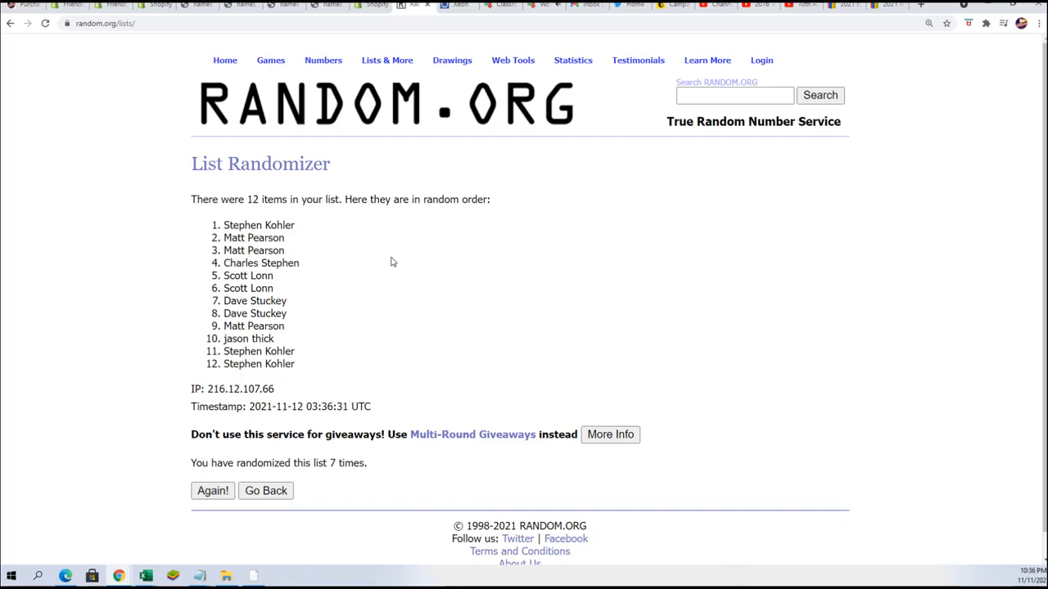
double_click(258, 226)
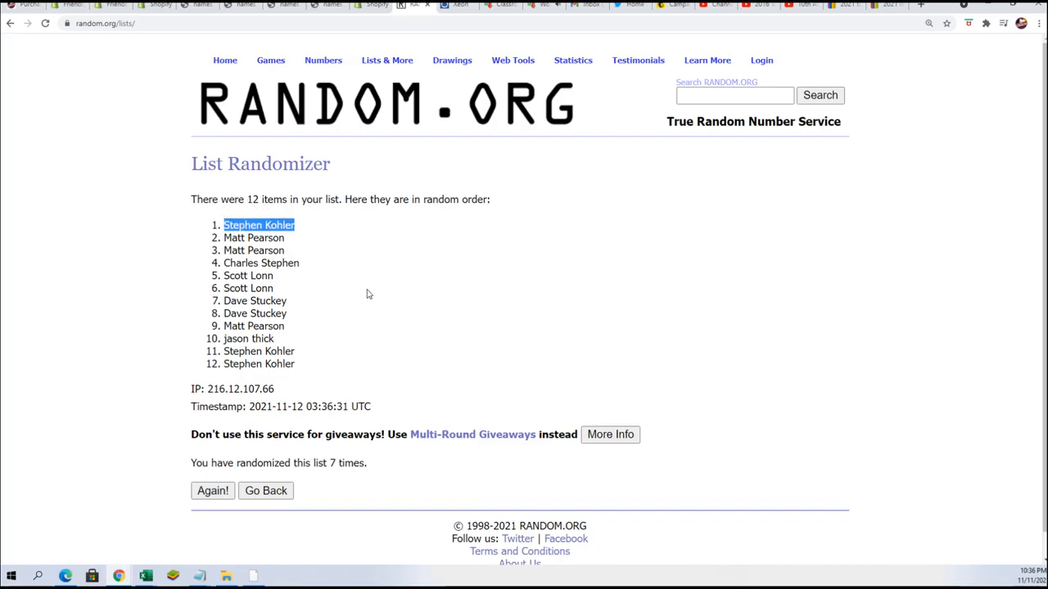
mouse_move(385, 272)
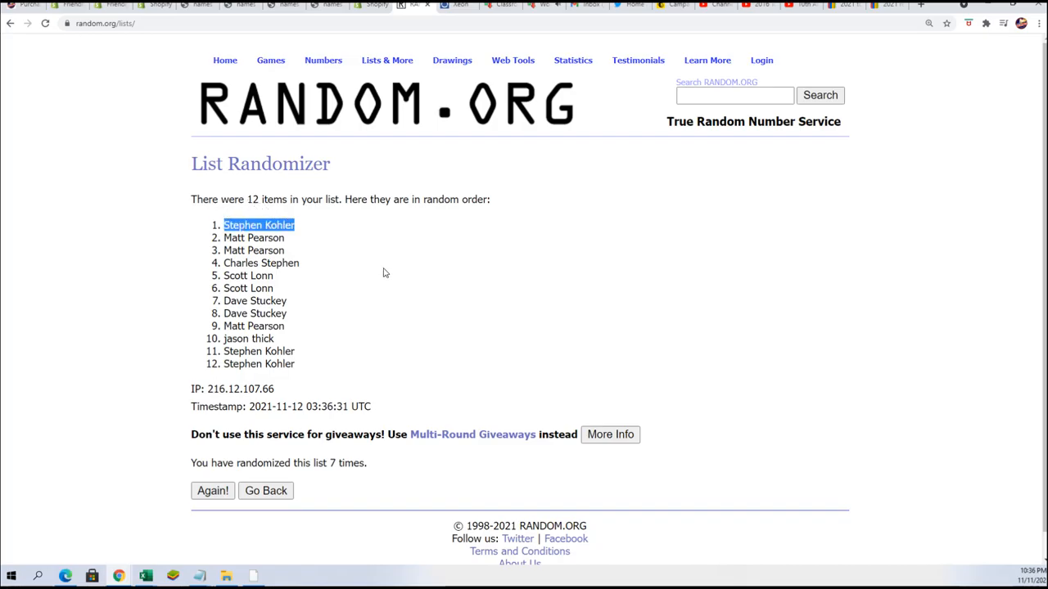
mouse_move(386, 262)
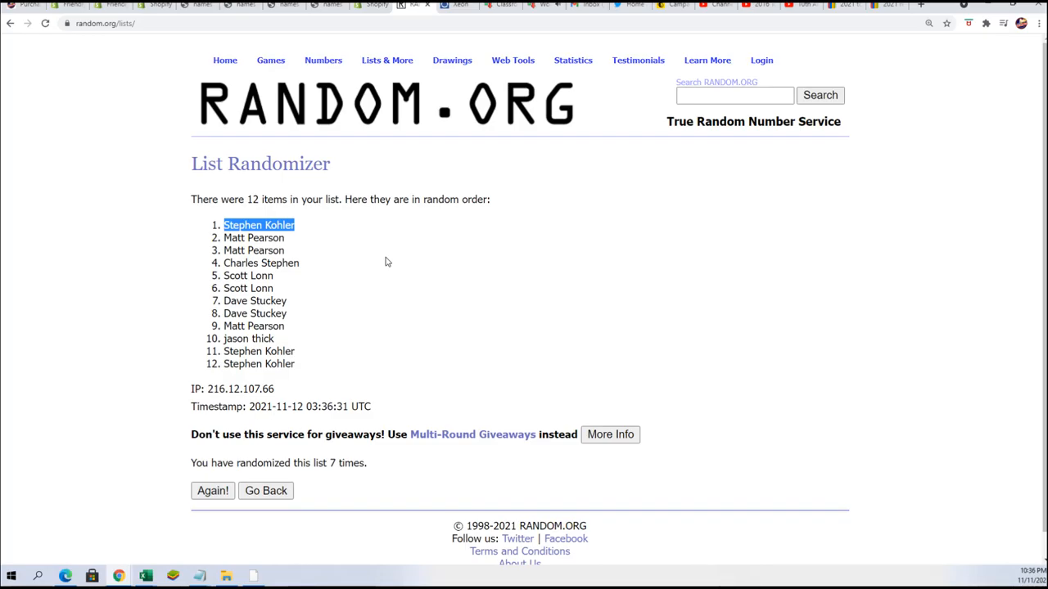
mouse_move(378, 260)
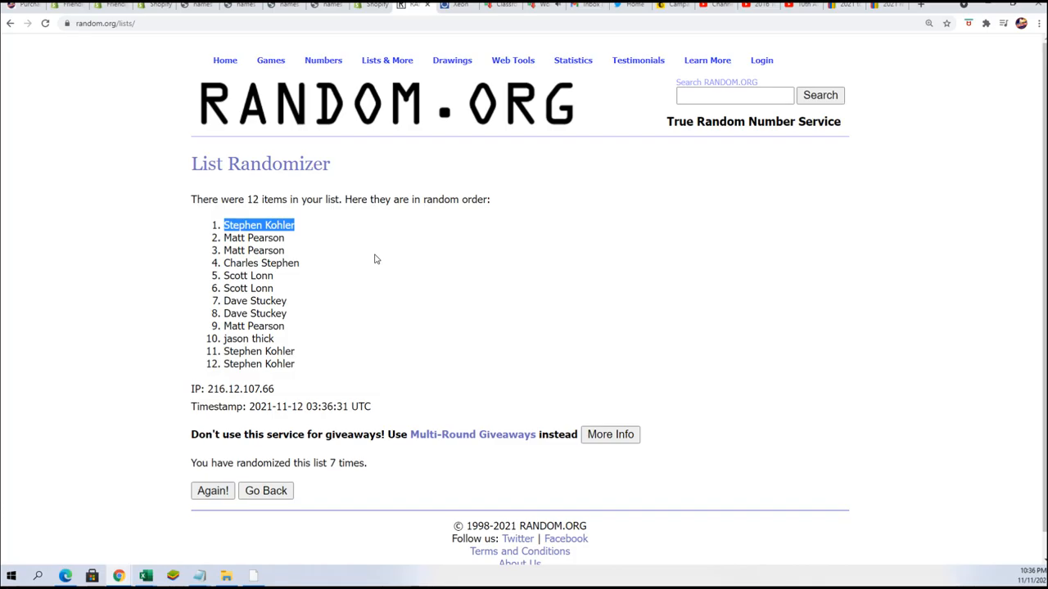
mouse_move(365, 244)
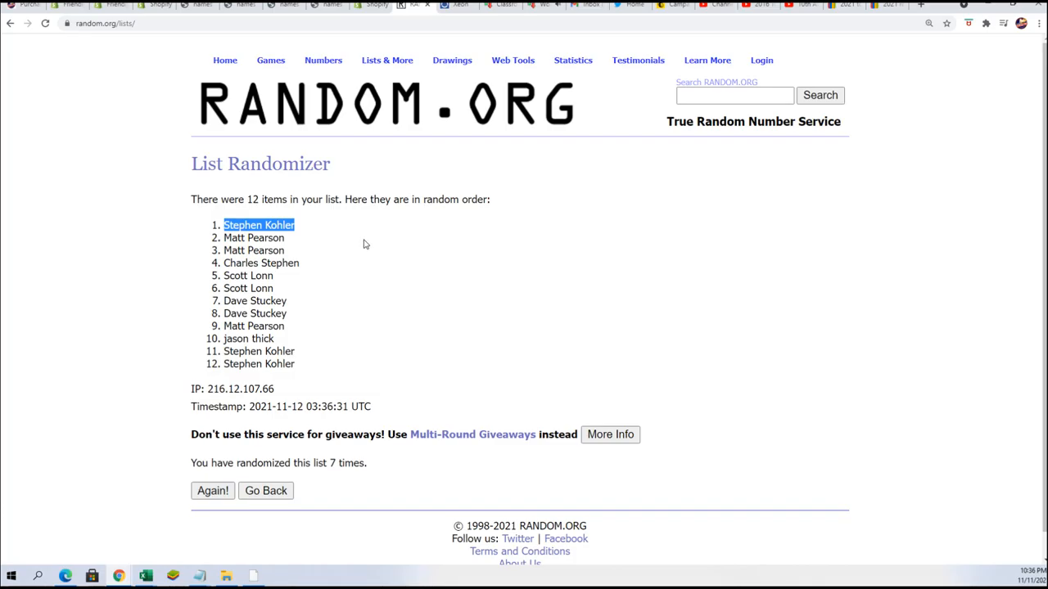